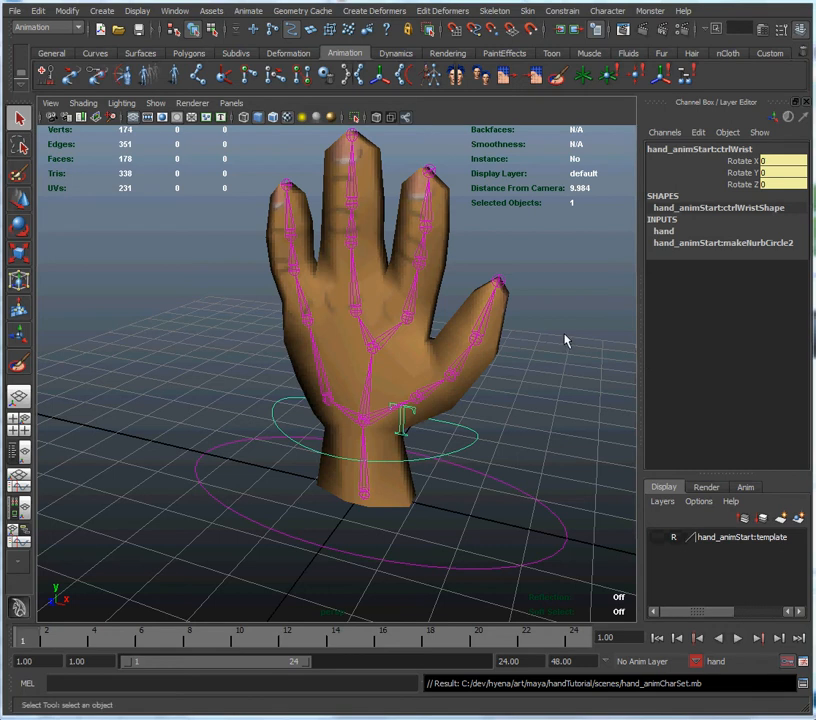
mouse_move(504, 428)
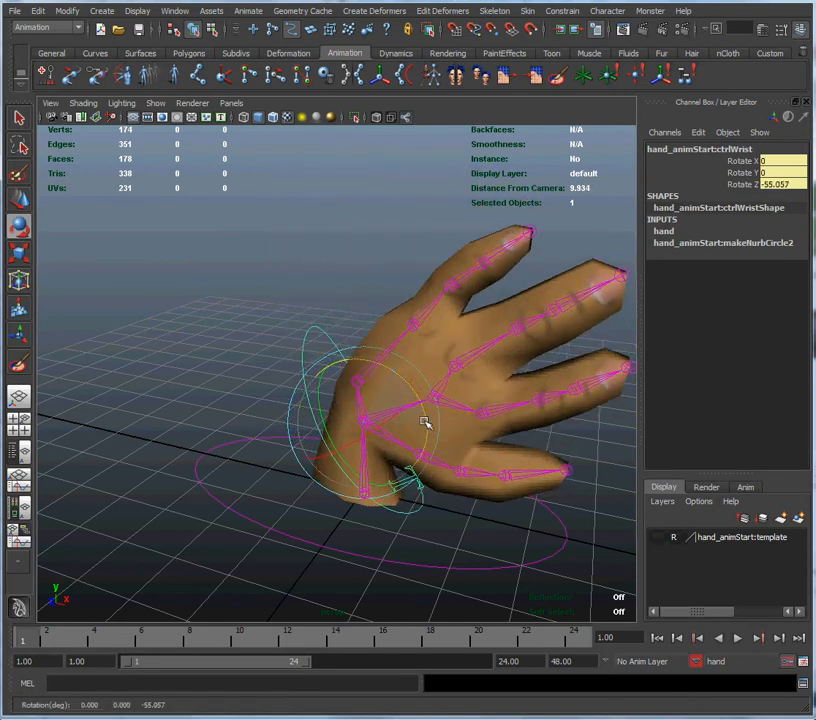
Step: Test the wrist control's sideways tilt, then set the playback and animation end to 100 frames
drag(426, 422, 418, 448)
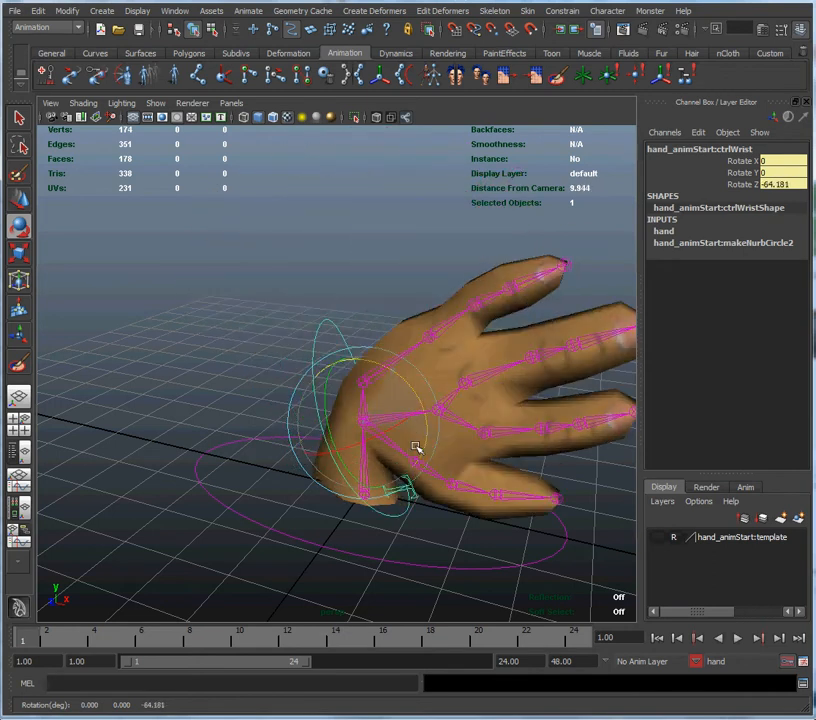
drag(404, 444, 404, 444)
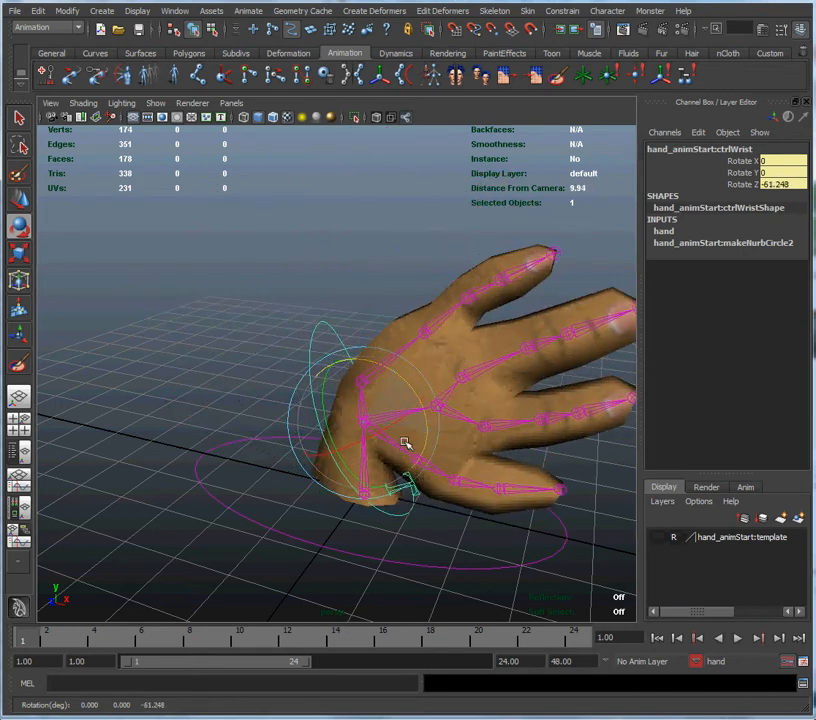
drag(404, 444, 380, 424)
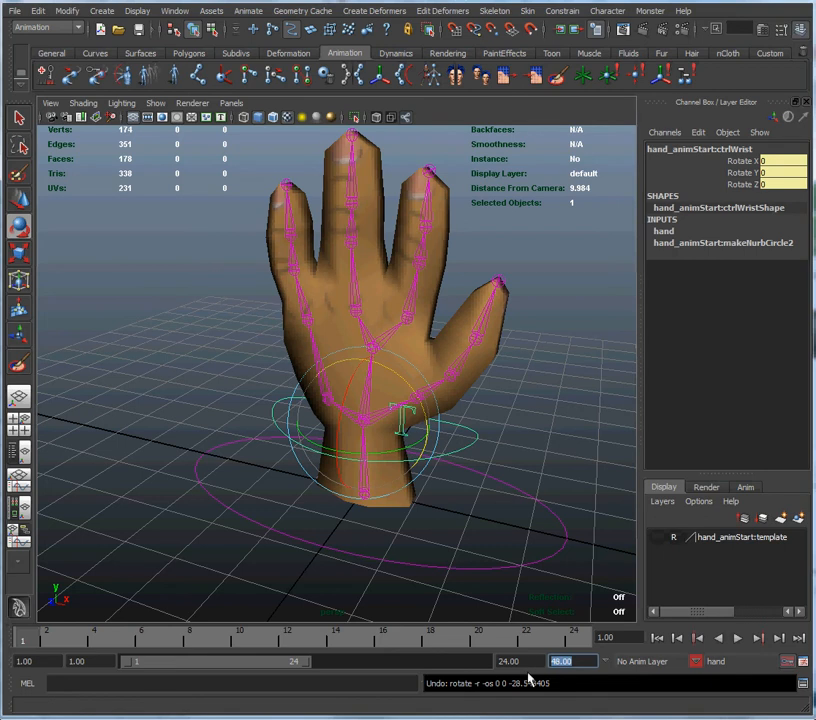
text(100.00)
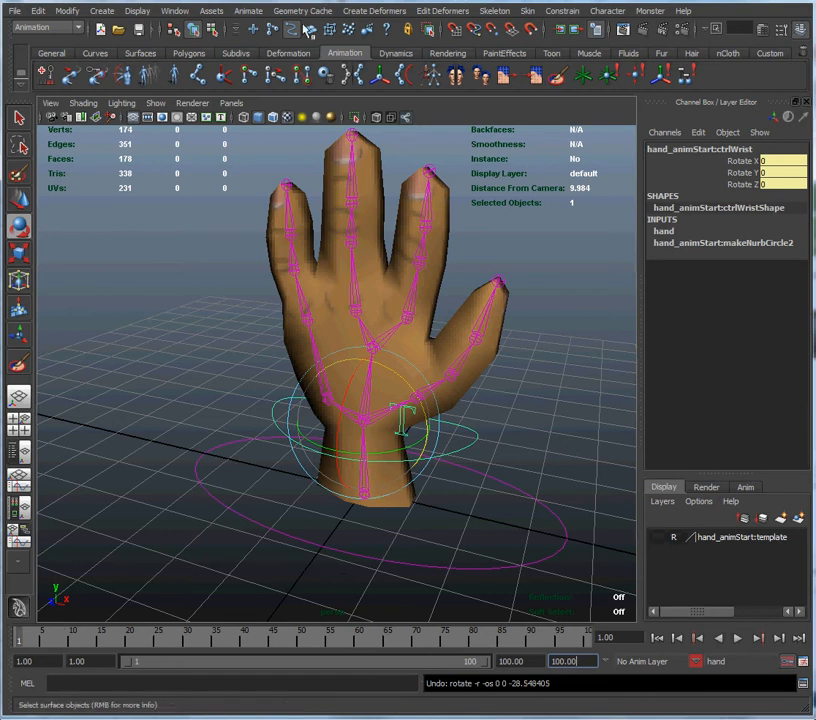
mouse_move(272, 564)
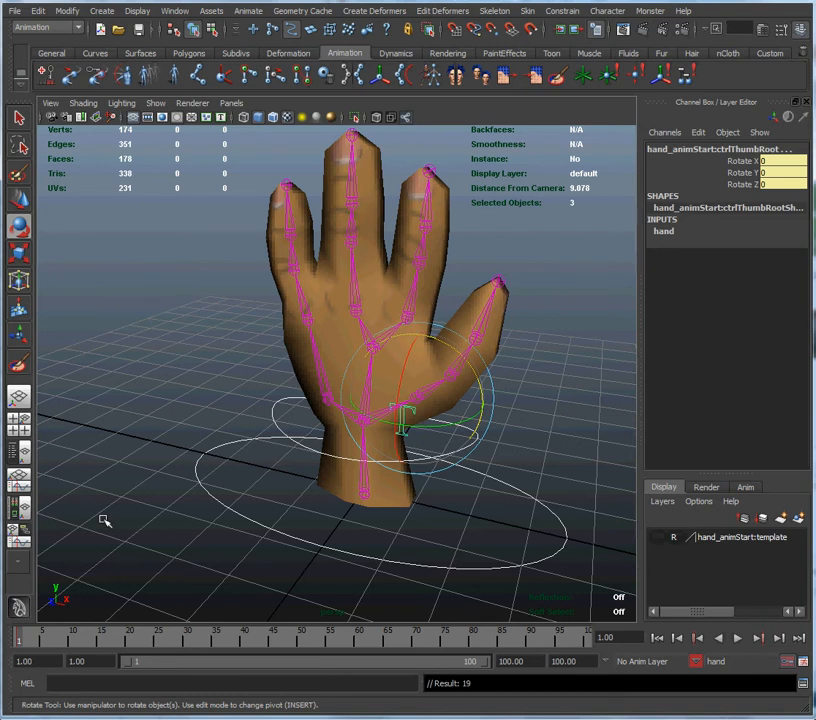
mouse_move(140, 472)
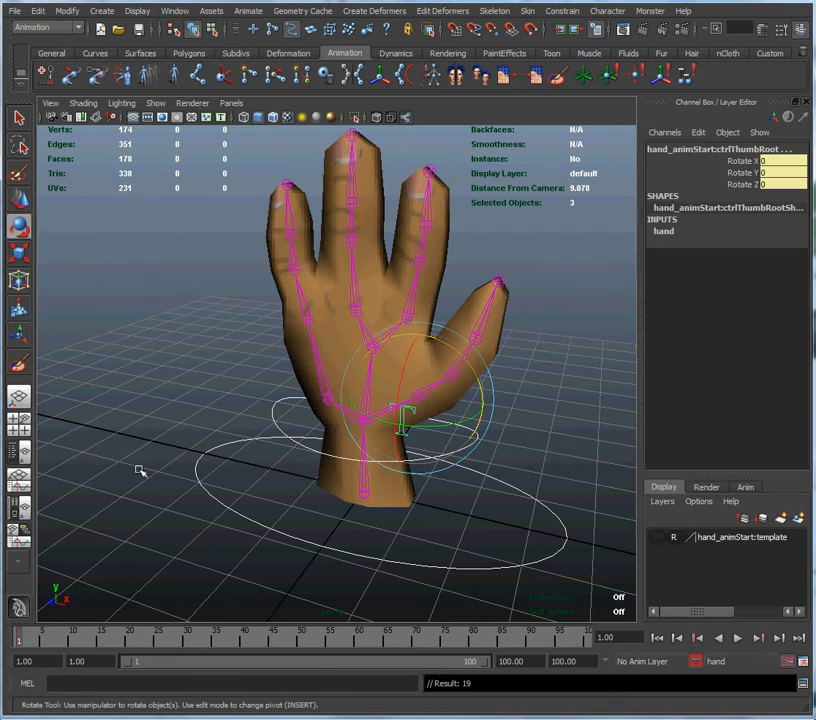
Step: With the Graph Editor open, bend the wrist on Z and record it via Auto Keyframe
click(176, 12)
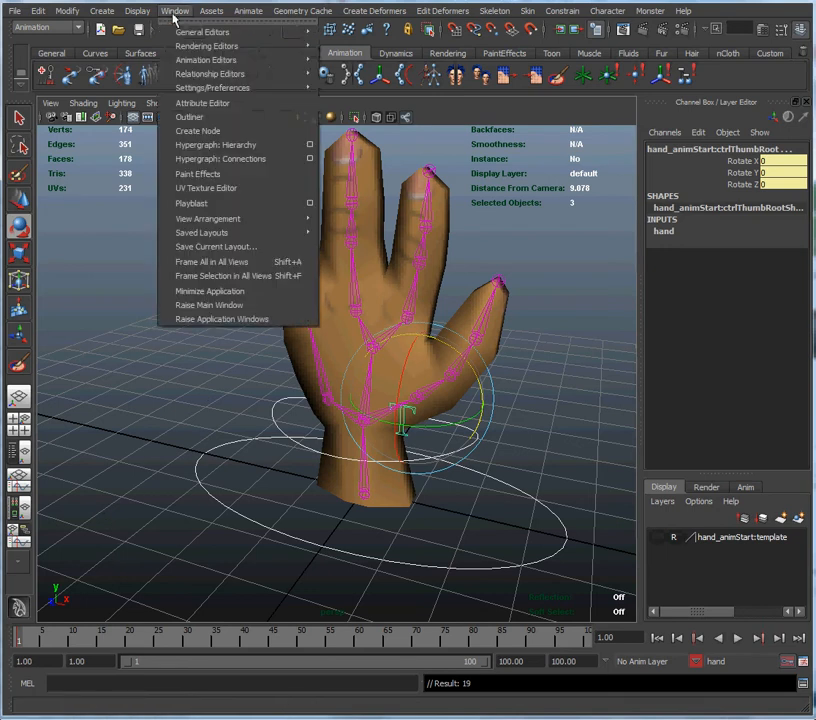
mouse_move(204, 60)
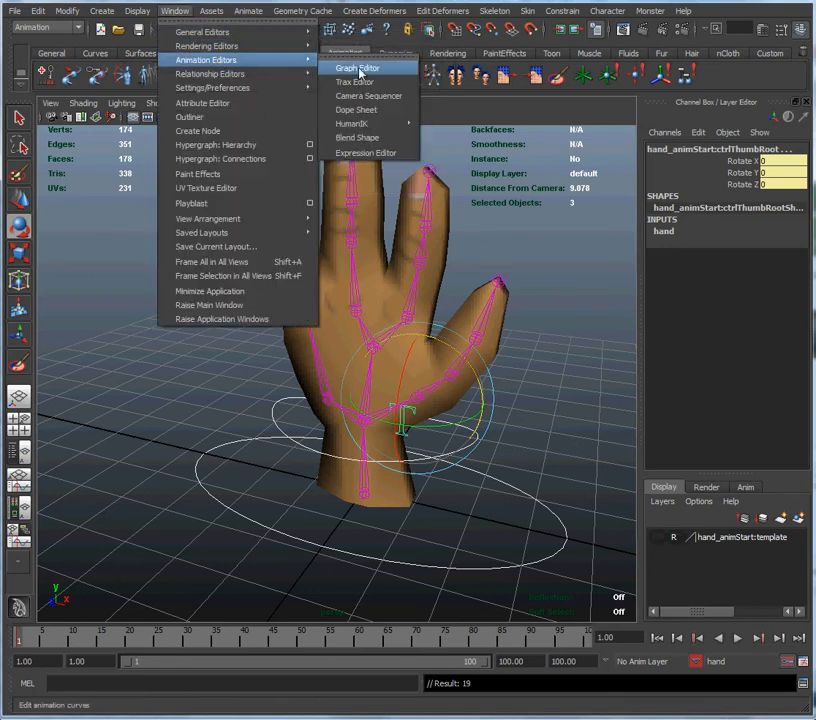
click(360, 68)
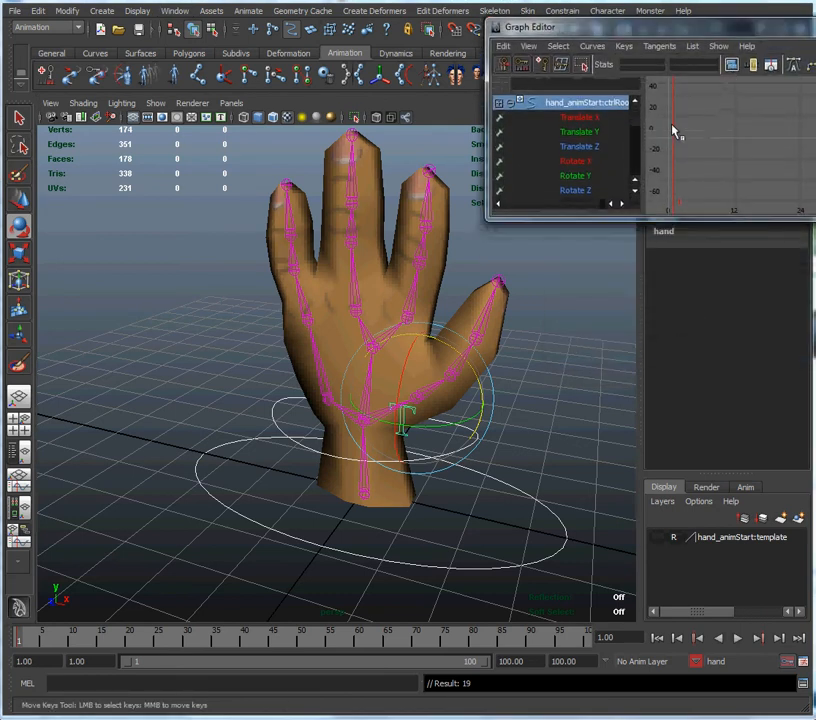
mouse_move(516, 504)
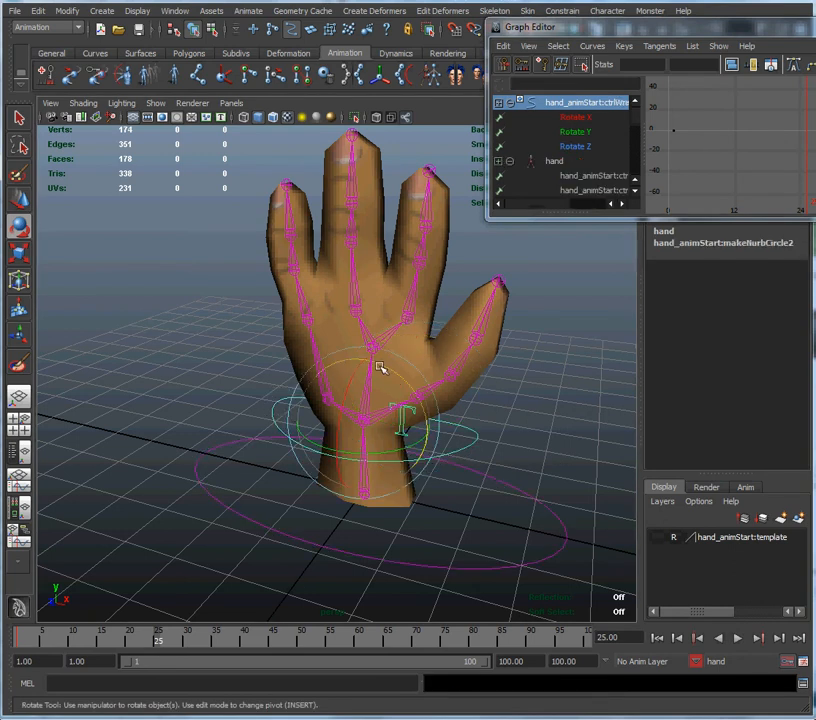
drag(380, 364, 410, 396)
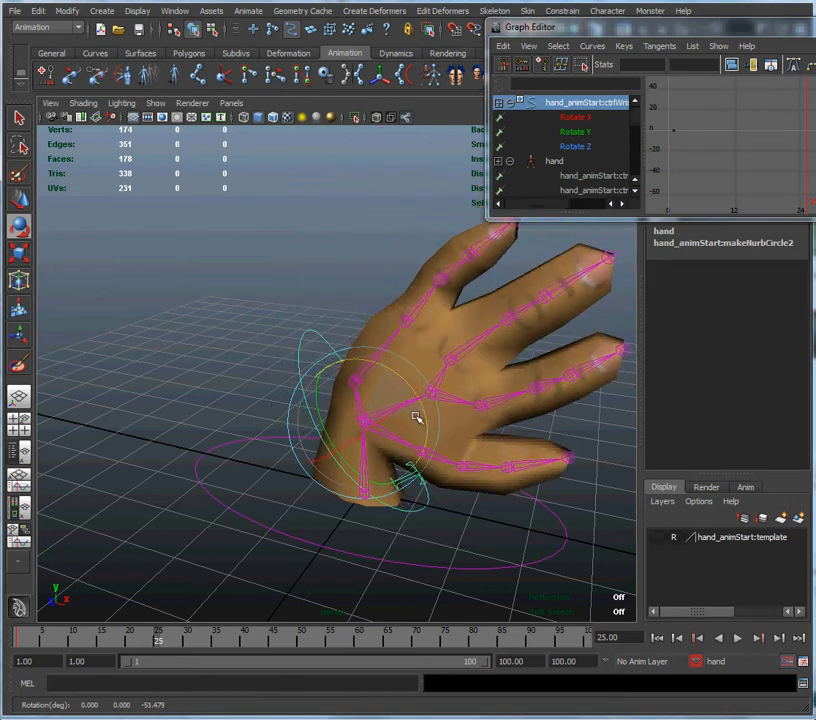
click(576, 146)
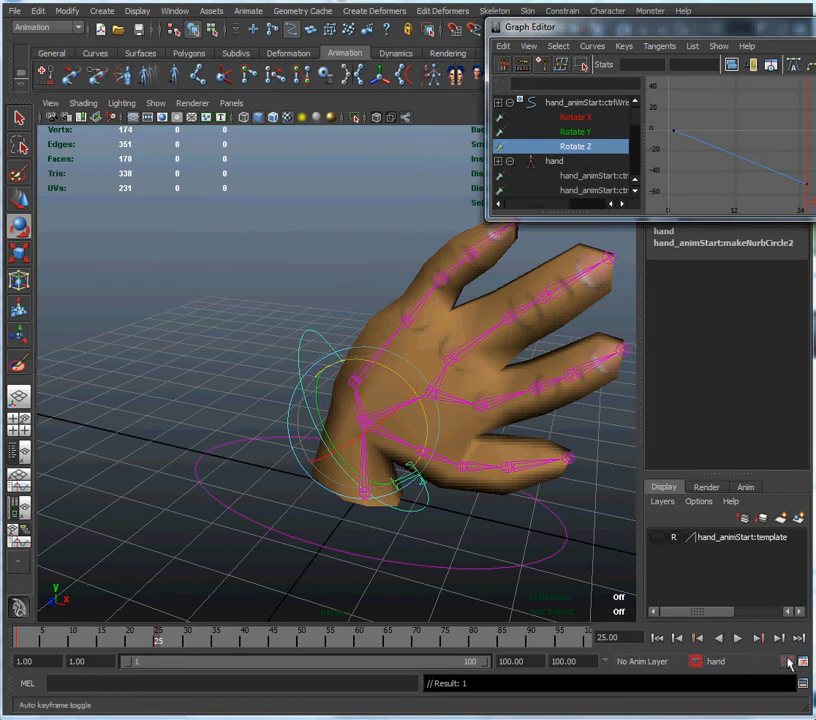
mouse_move(390, 378)
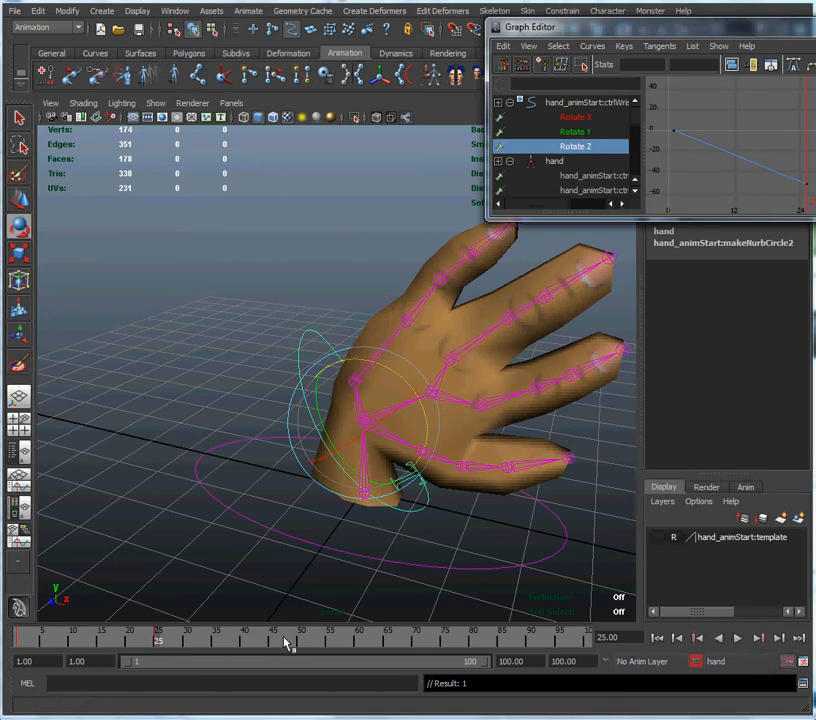
mouse_move(190, 668)
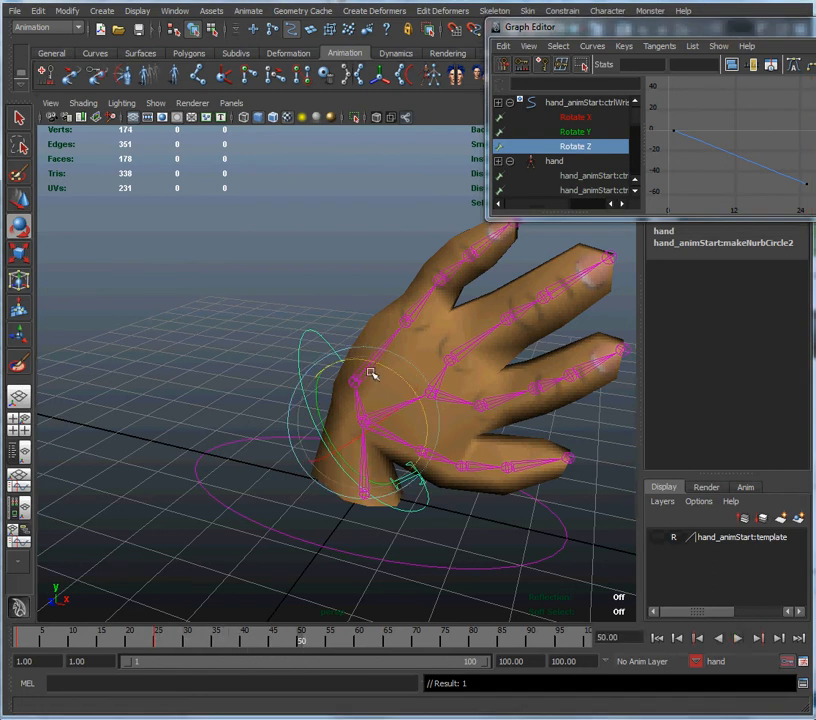
Step: Rotate the wrist on Z at later frames, adding keys that form a back-and-forth wave curve
drag(370, 374, 396, 374)
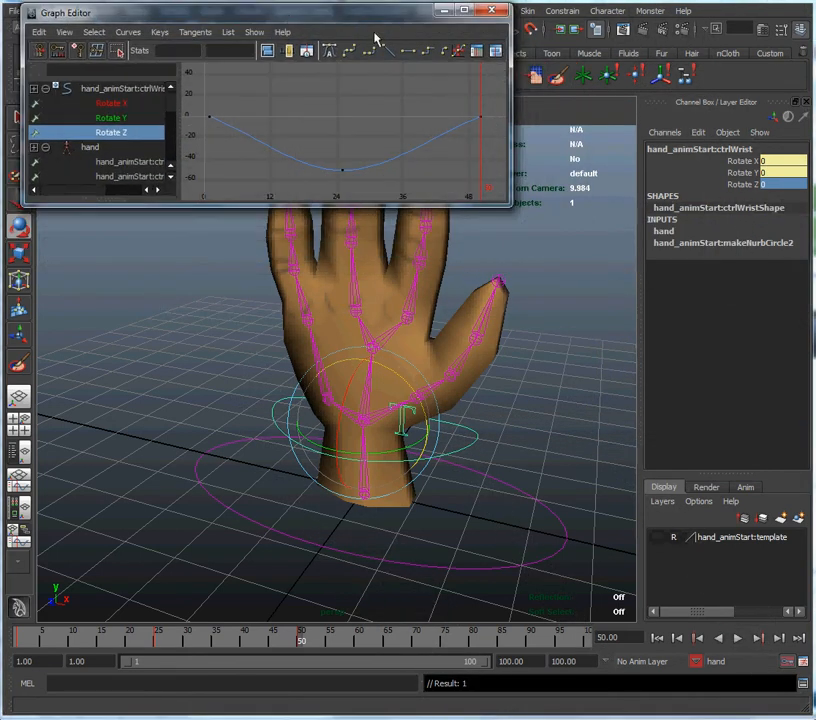
drag(64, 12, 564, 398)
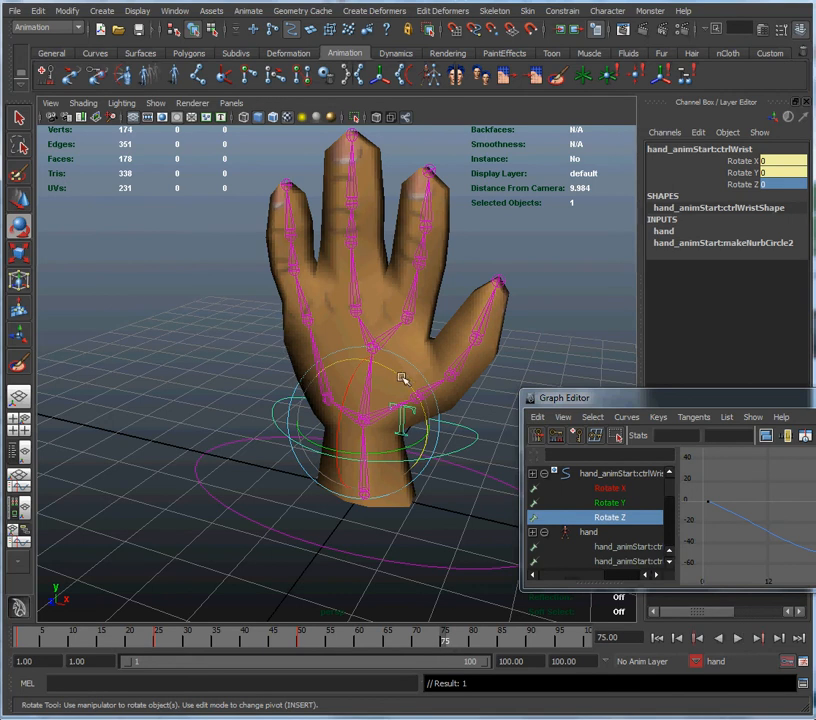
drag(400, 390, 370, 350)
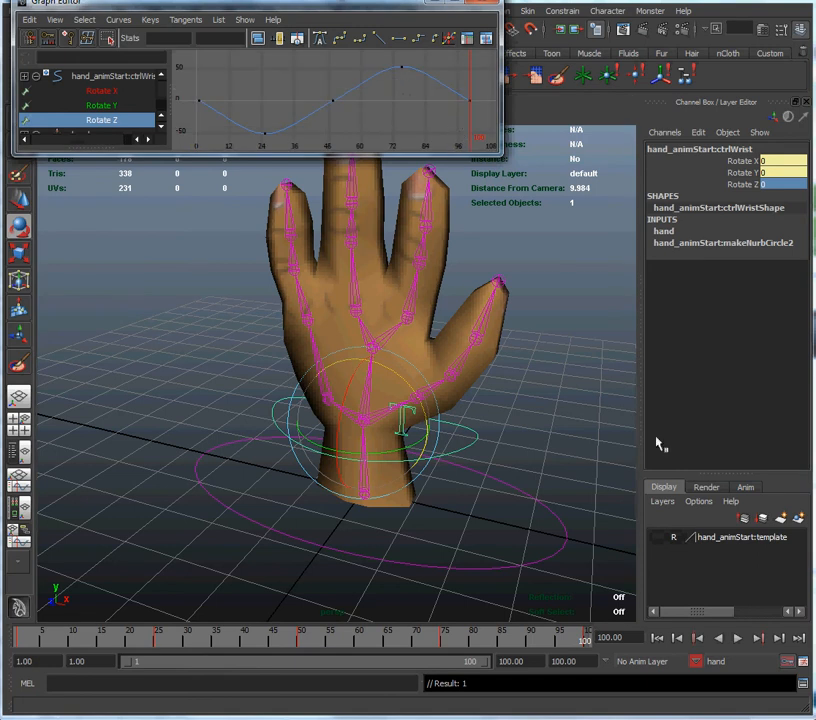
Step: Play the wrist wave, stop it, and rewind to the start of the playback range
click(738, 636)
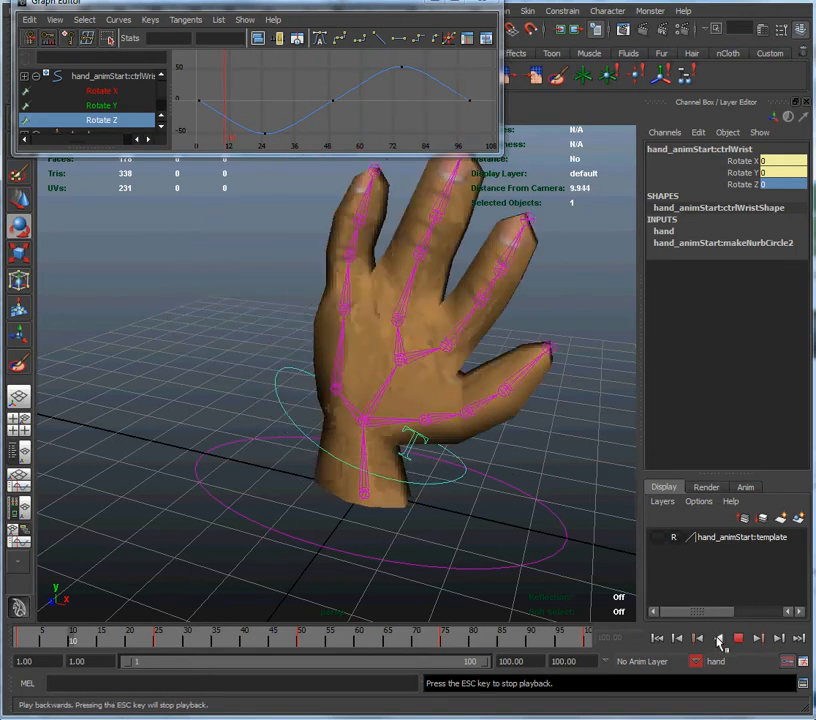
click(718, 636)
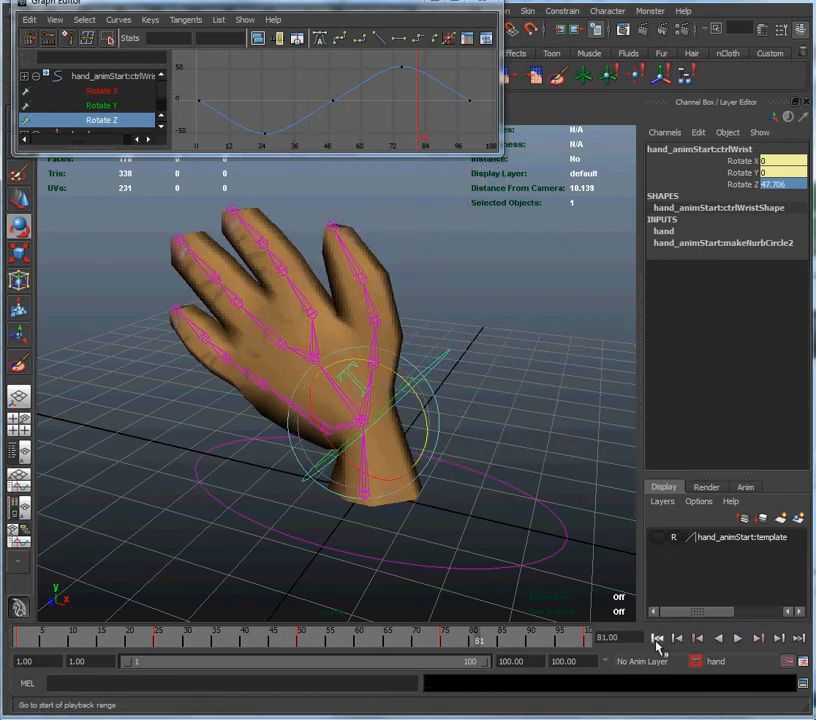
click(658, 636)
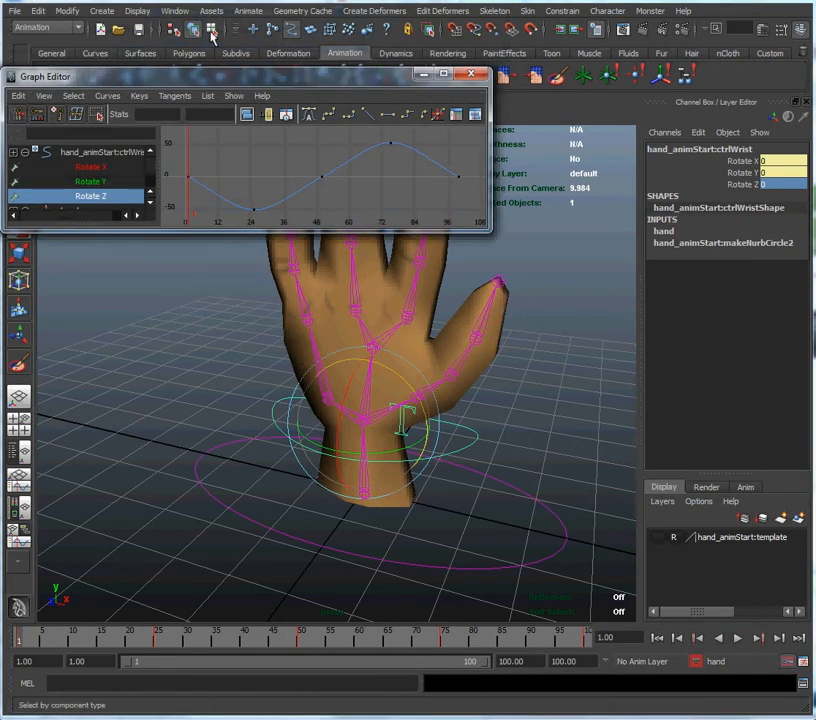
Step: Bring up the Trax Editor from the Animation Editors
click(248, 12)
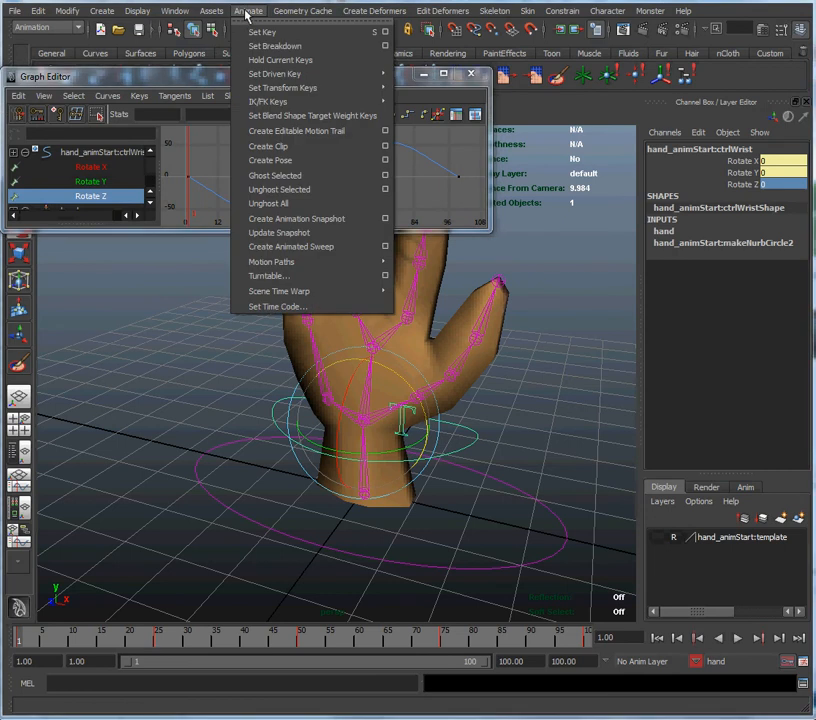
mouse_move(242, 16)
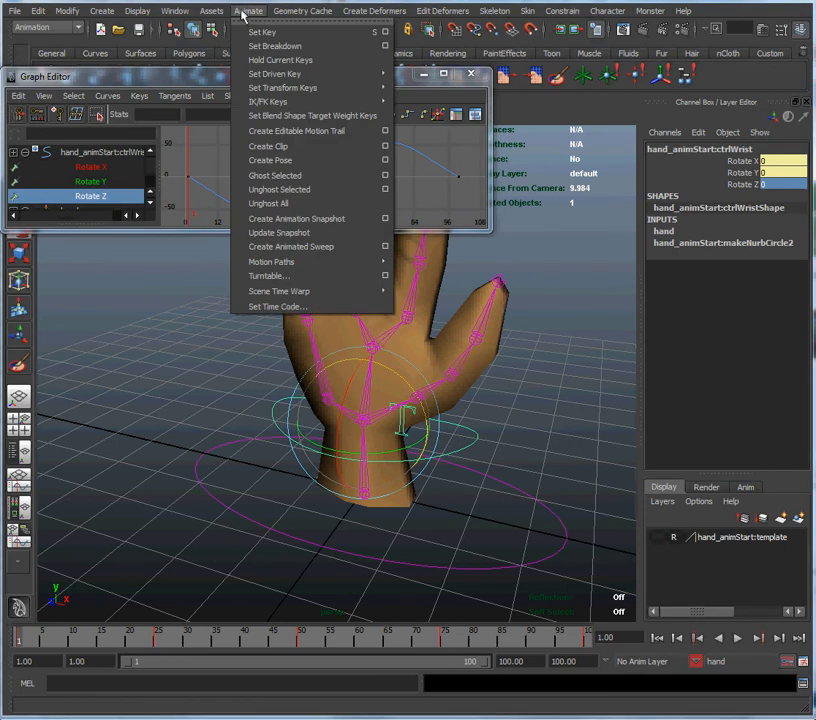
click(176, 12)
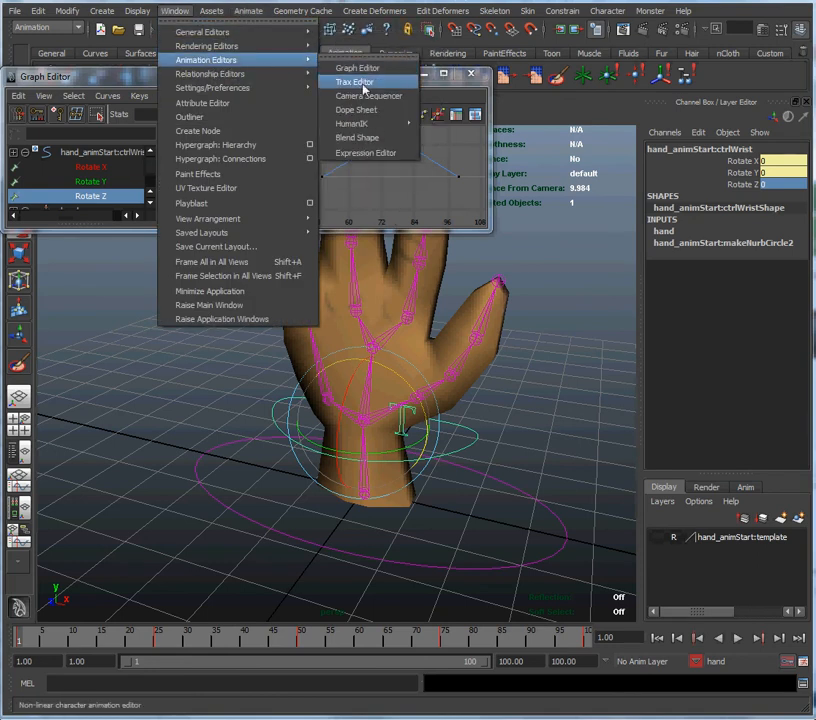
click(356, 80)
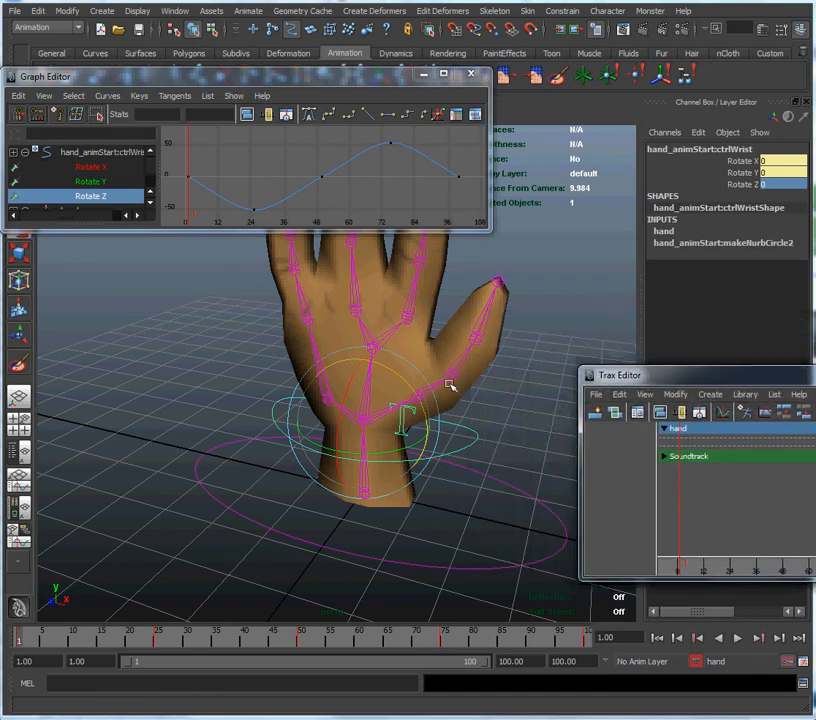
mouse_move(318, 524)
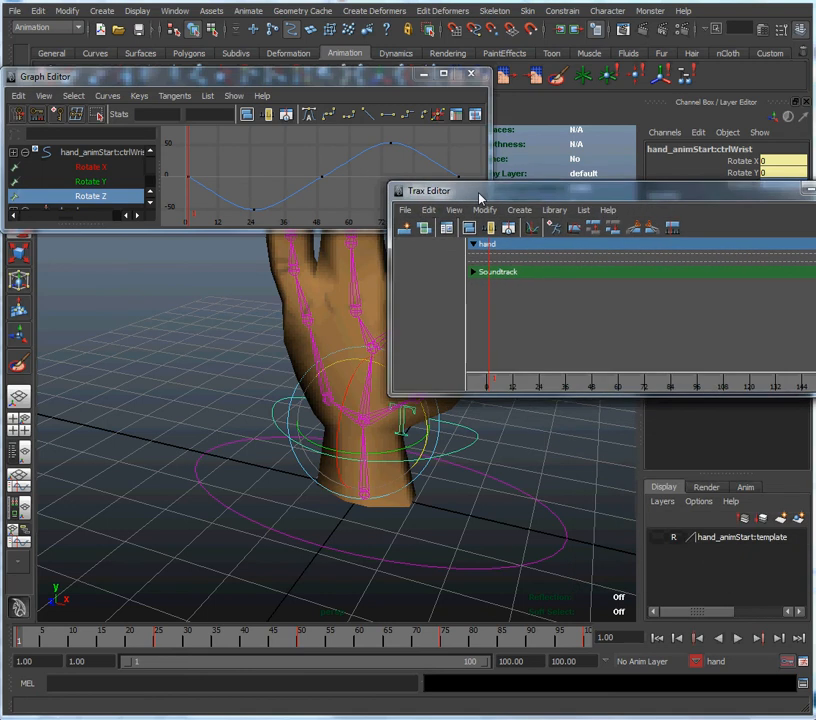
Step: Start a new animation clip named wave via Create > Animation Clip options
click(520, 200)
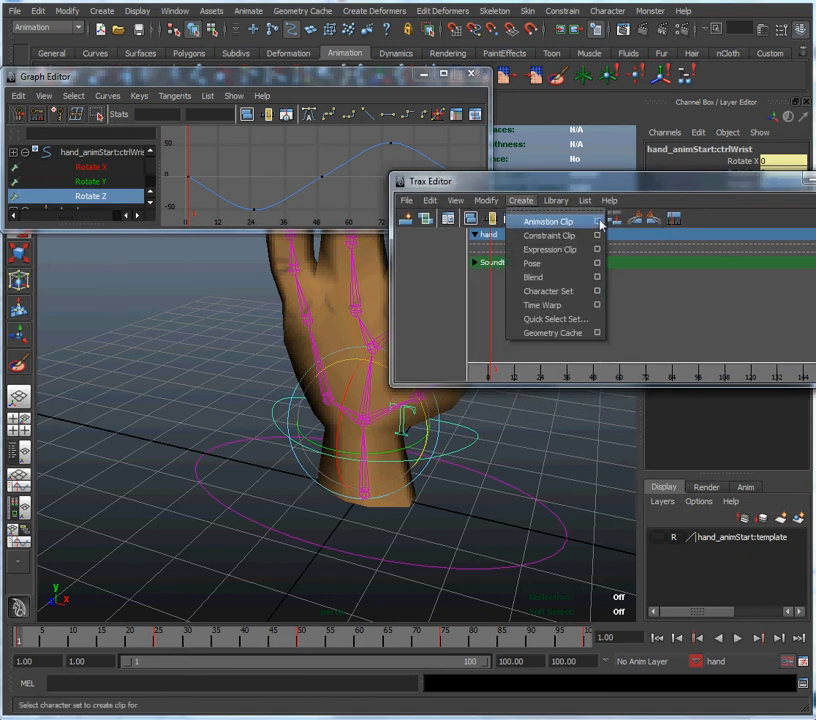
click(548, 220)
text(wave)
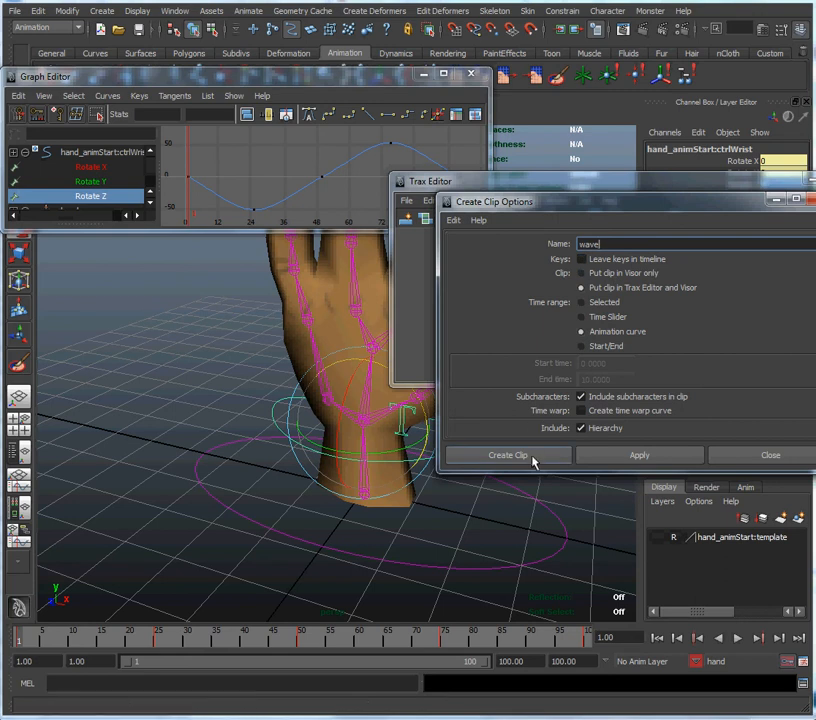
Step: Create the wave clip so it appears on the hand's track
click(508, 456)
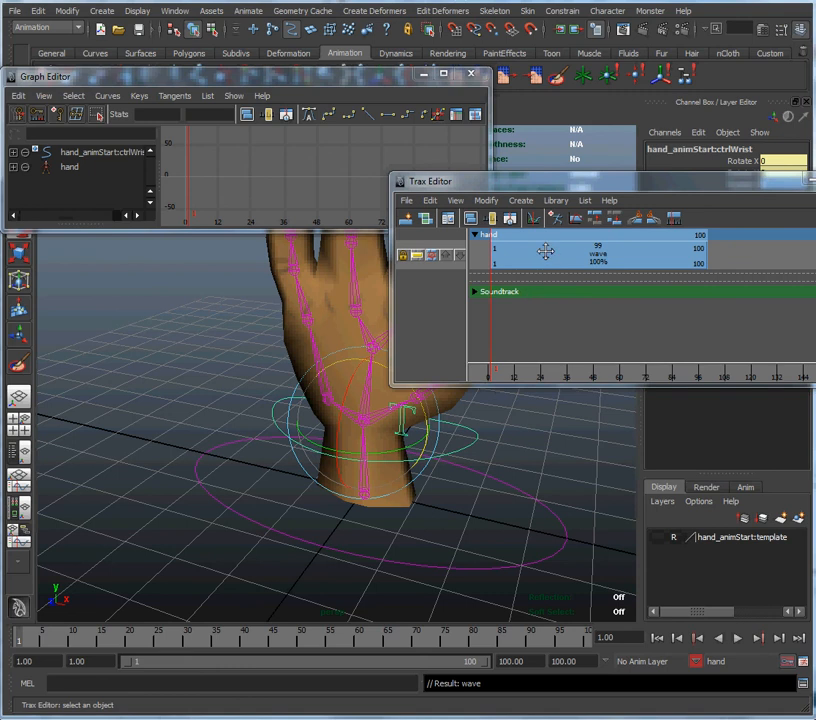
mouse_move(420, 418)
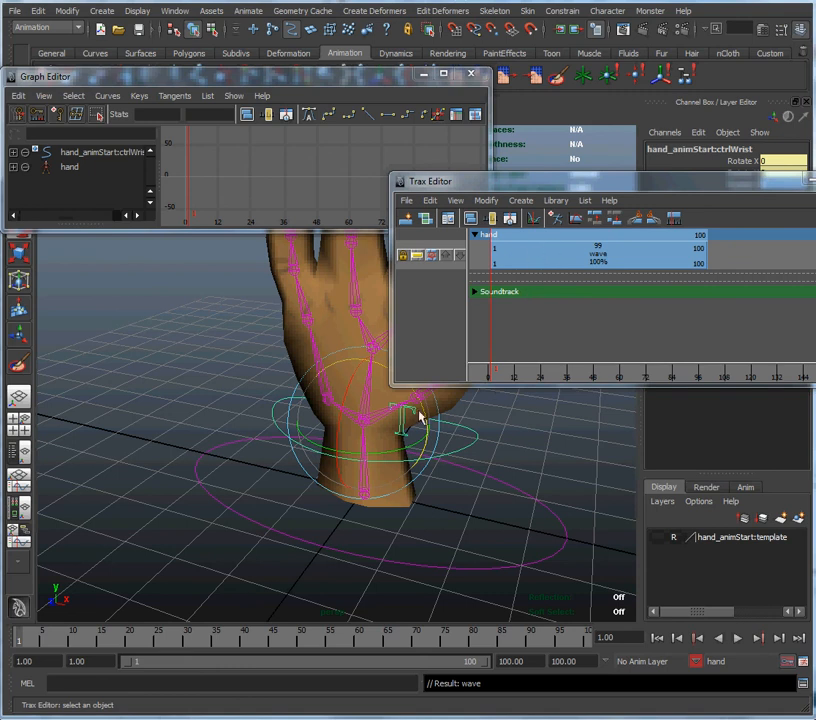
mouse_move(590, 656)
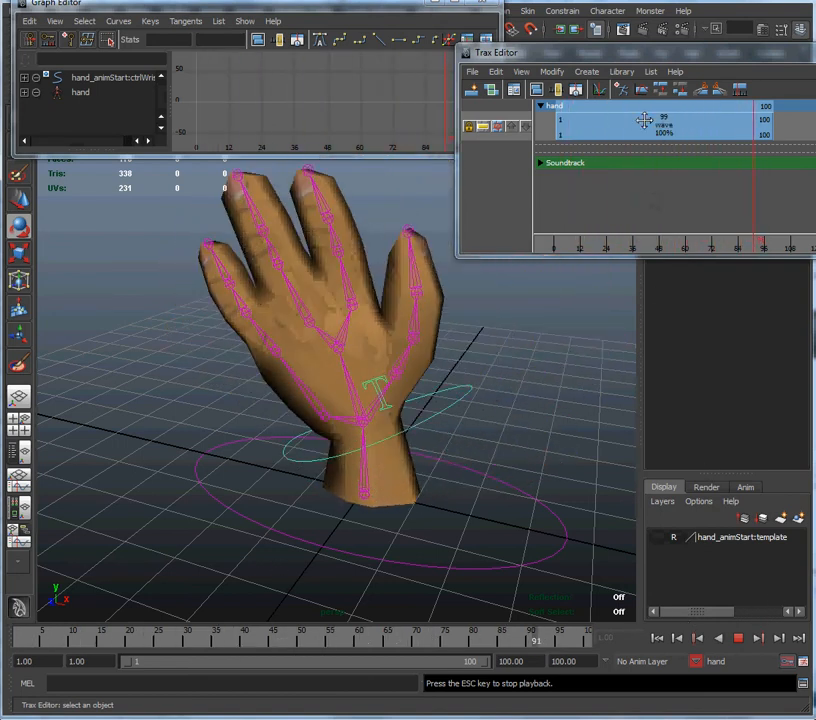
Step: Try playing the animation with the wave clip not yet enabled
right_click(650, 122)
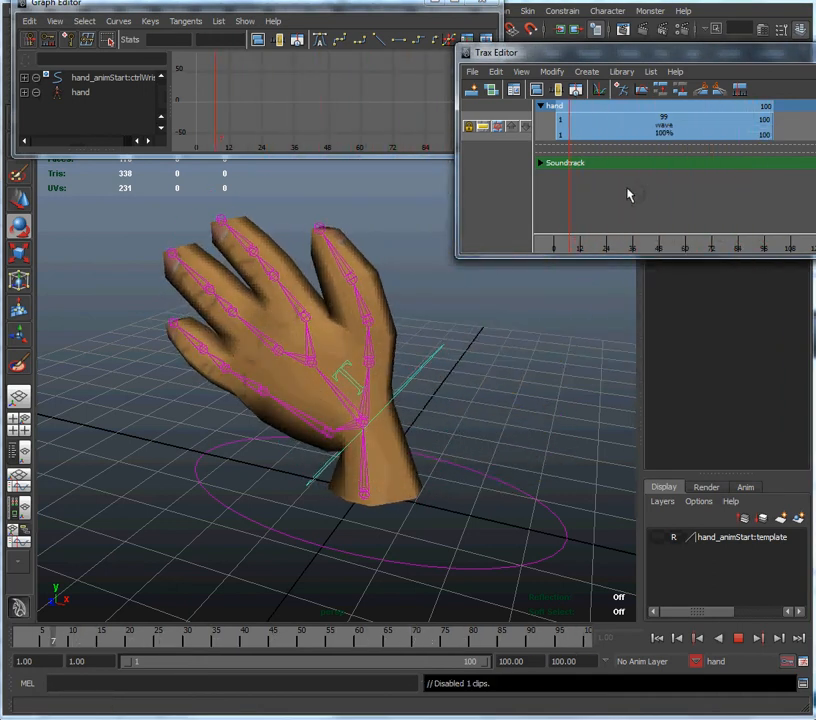
click(738, 636)
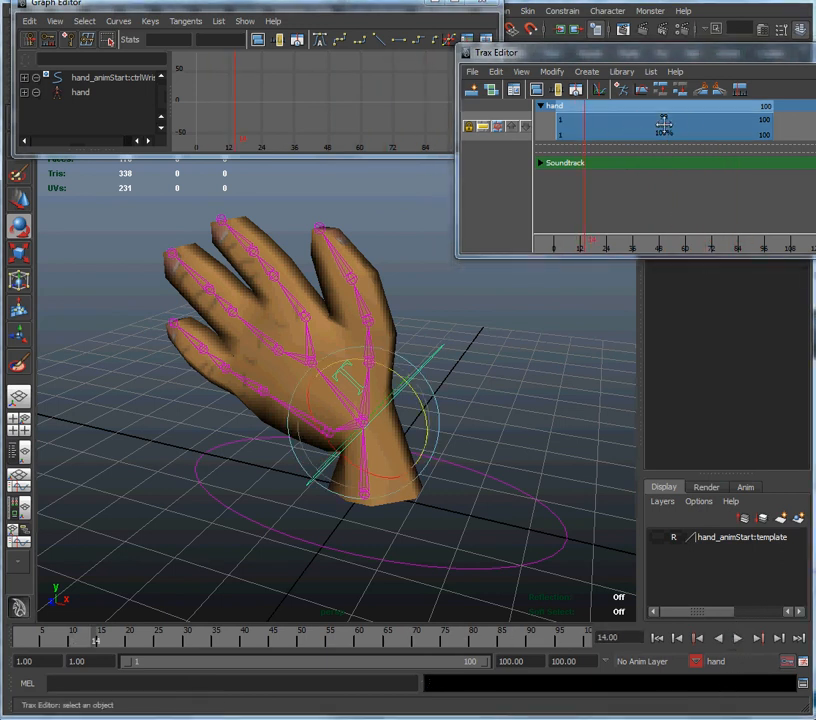
click(738, 636)
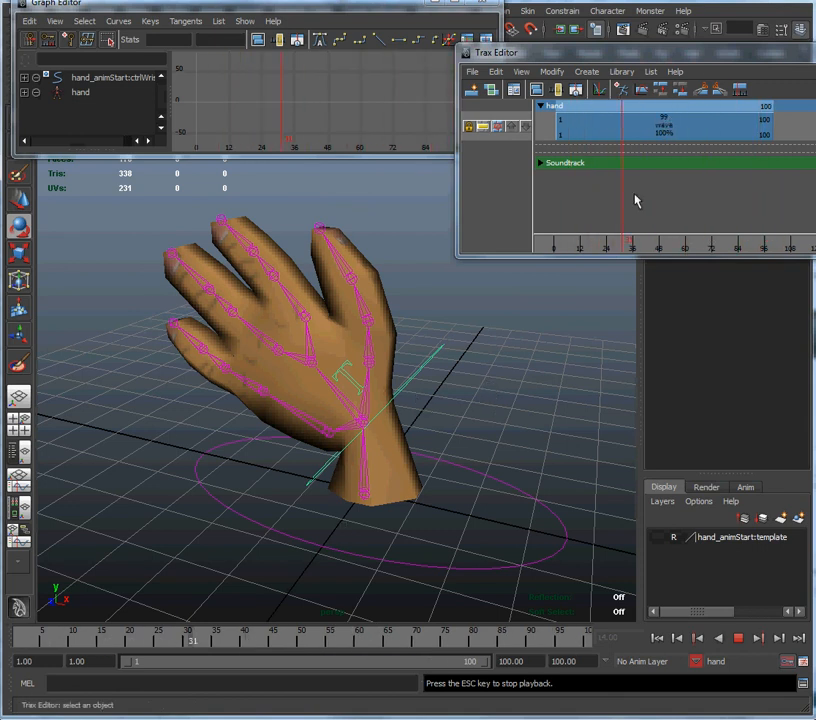
click(740, 636)
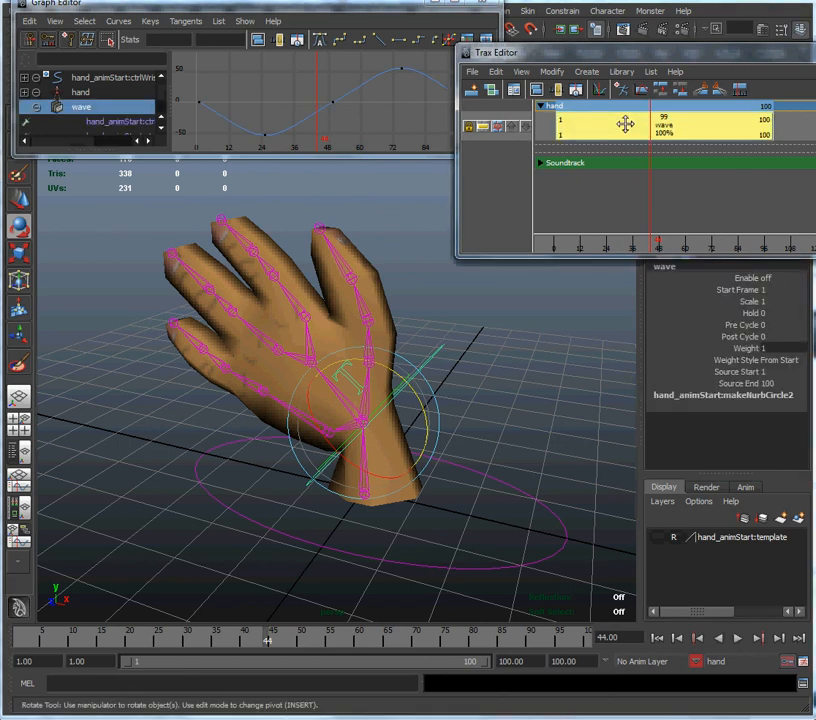
Step: Enable the wave clip from its right-click menu and play the hand's wave
right_click(624, 124)
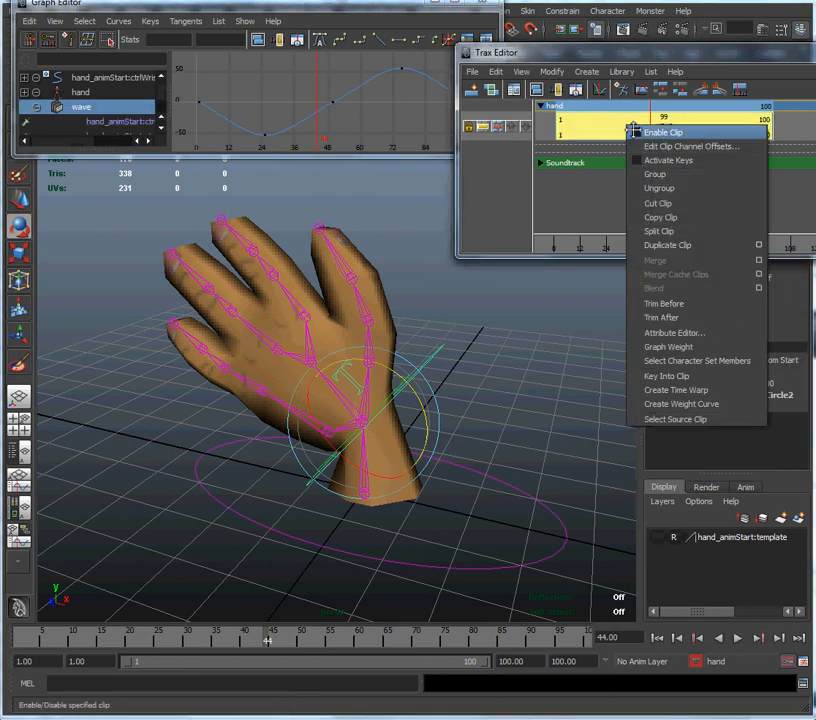
click(664, 132)
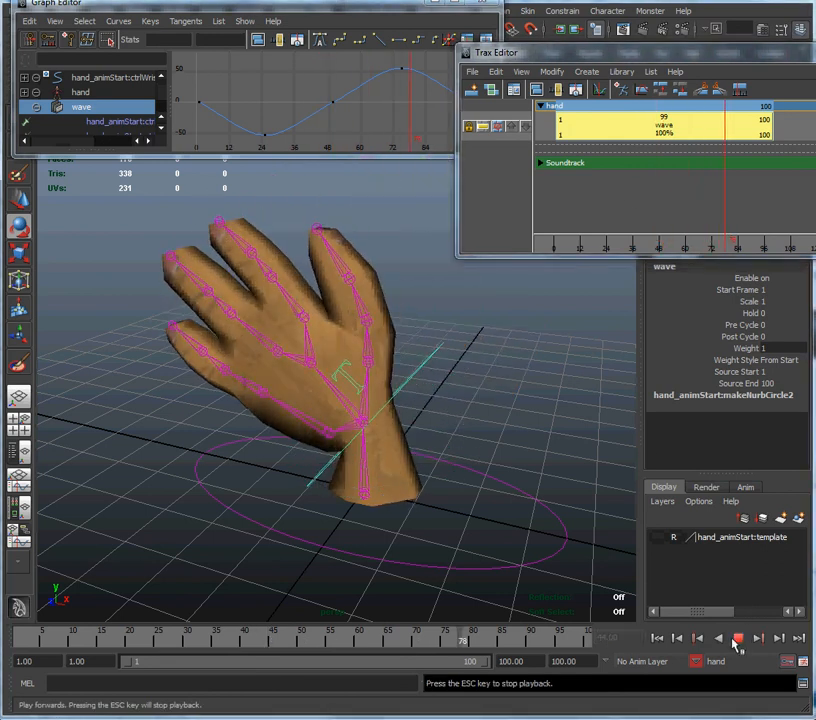
click(738, 638)
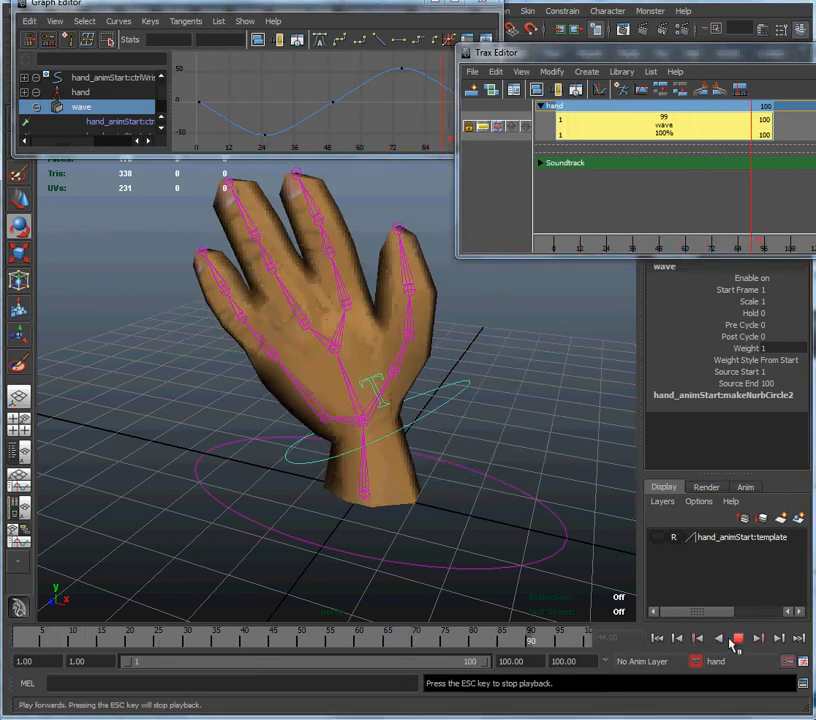